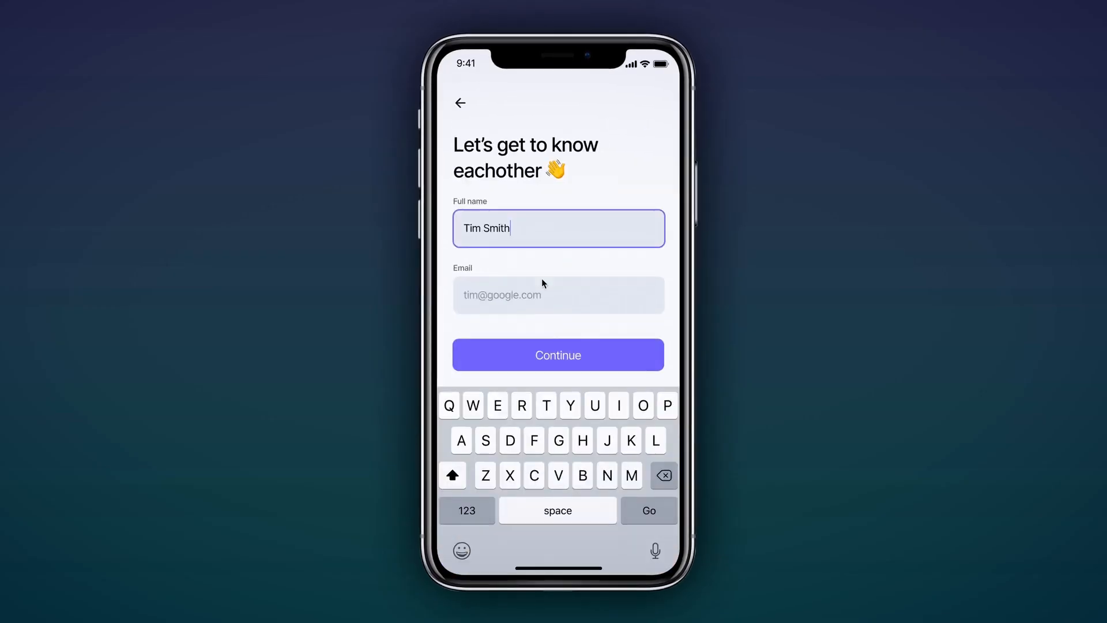
Submit the onboarding form with Continue to reach the Home screen
{"action": "left_click", "coordinate": [557, 354]}
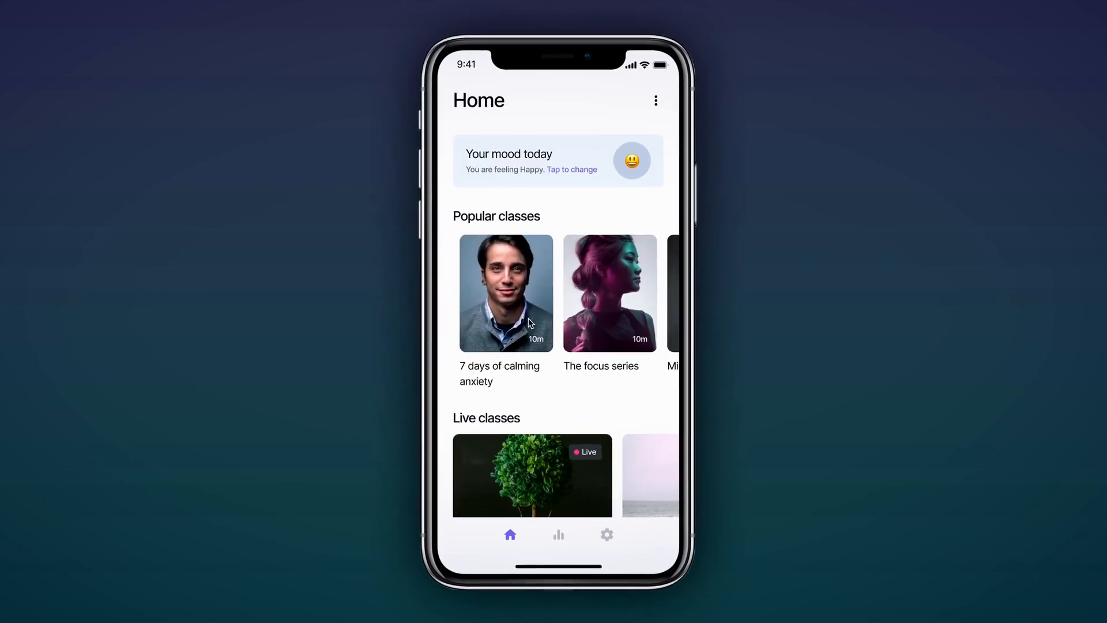
Choose the Calming anxiety class card to show its audio player with progress and controls
{"action": "left_click", "coordinate": [505, 291]}
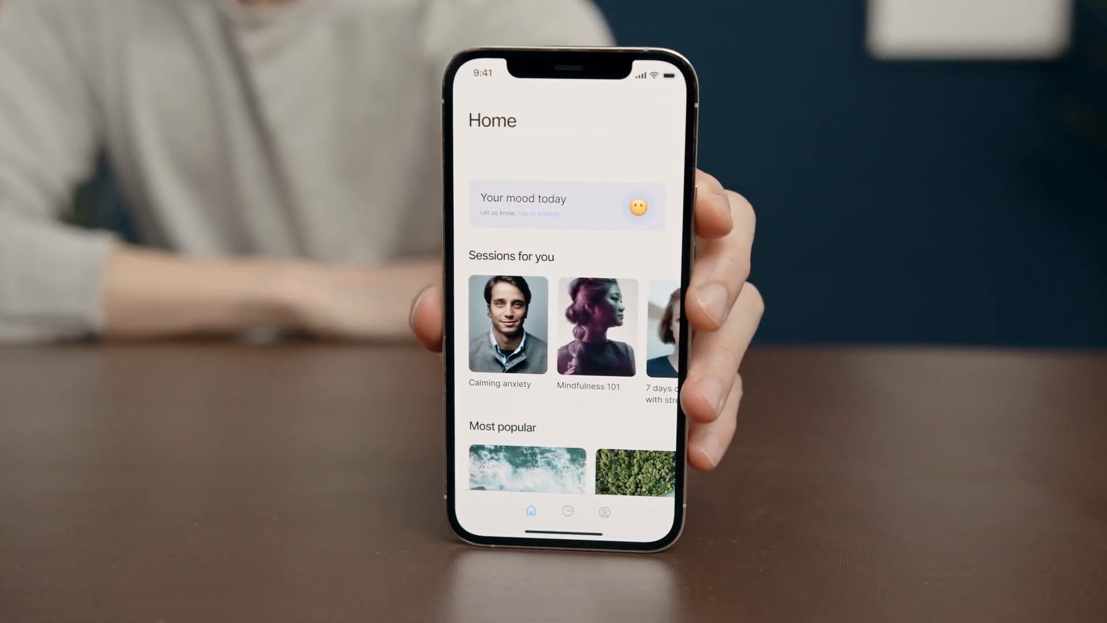
{"action": "left_click", "coordinate": [506, 326]}
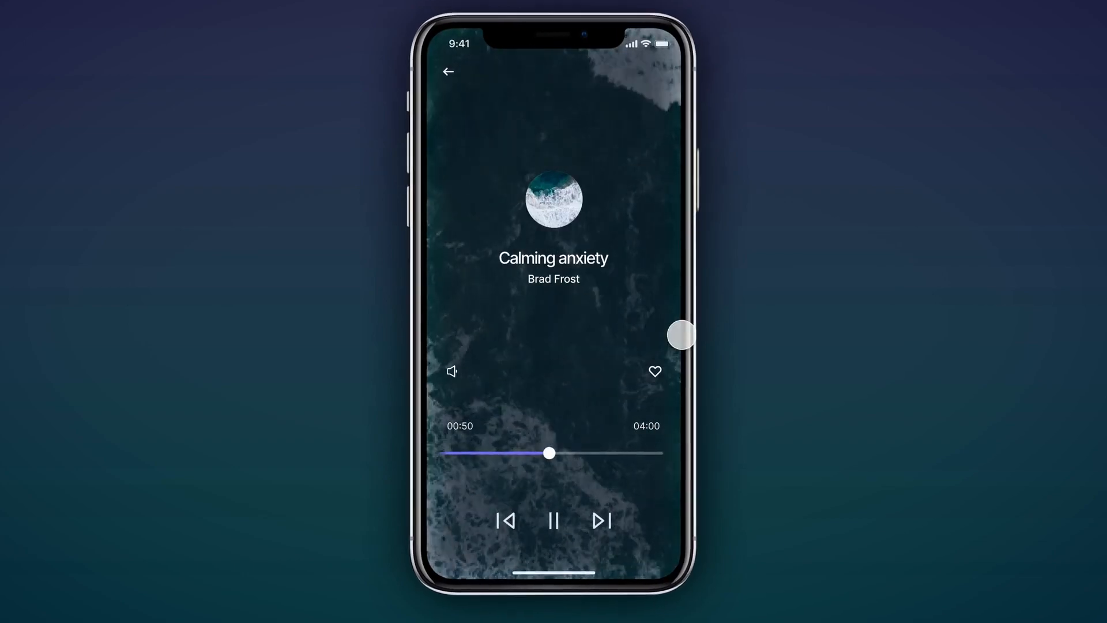